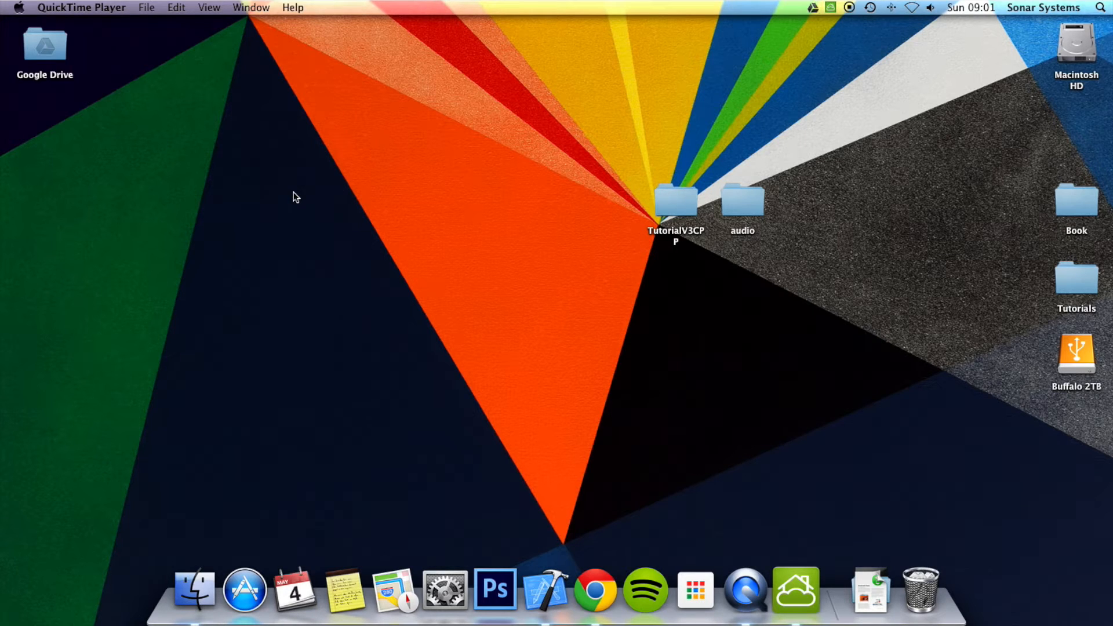
Open TutorialV3CPP.xcodeproj from the desktop folder so Xcode shows HelloWorldScene.cpp
click(675, 202)
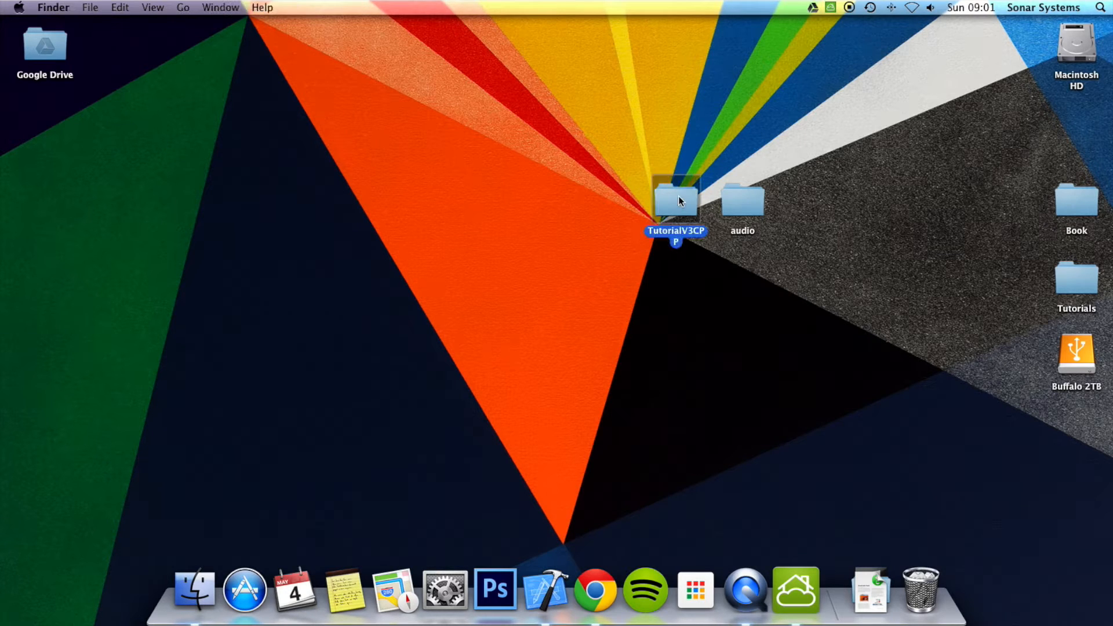
double_click(674, 194)
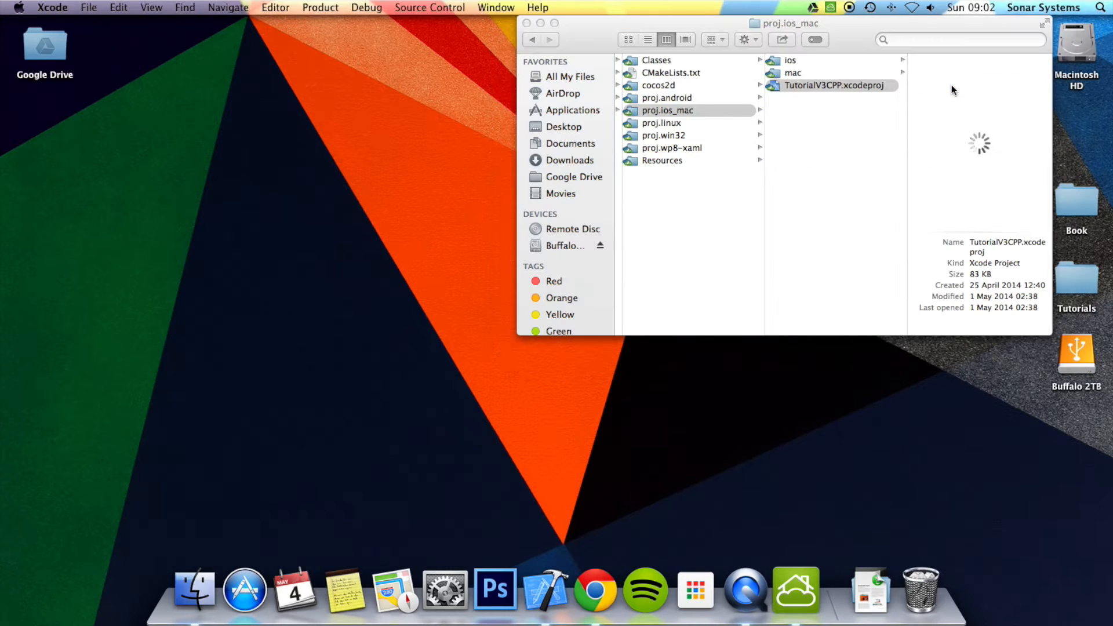
double_click(834, 84)
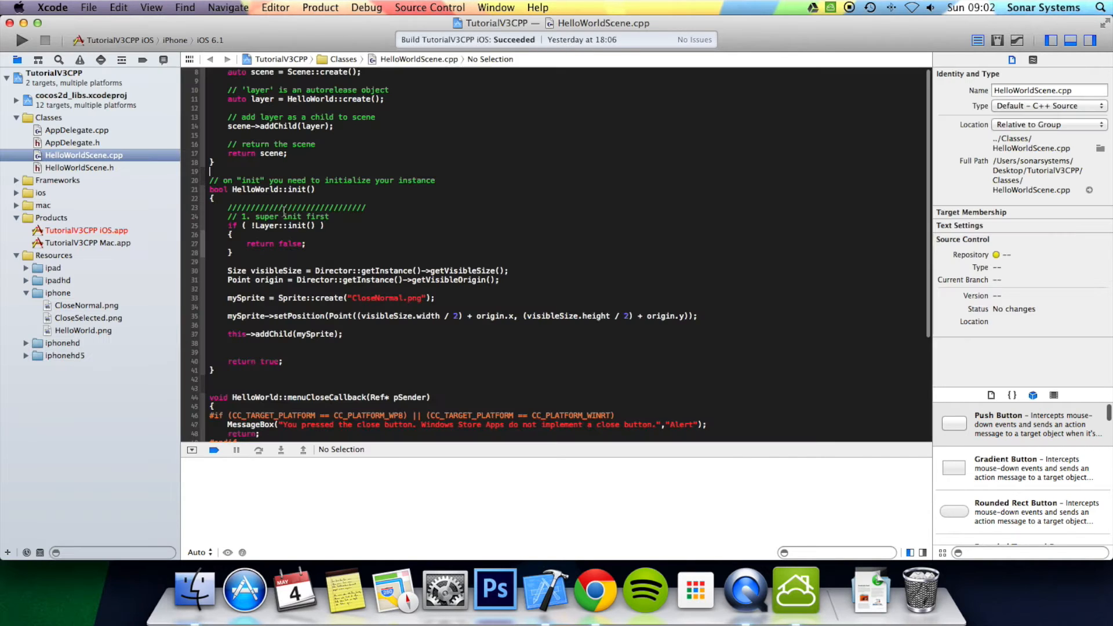
Begin a new line 'auto action' below this->addChild(mySprite); in init()
click(343, 334)
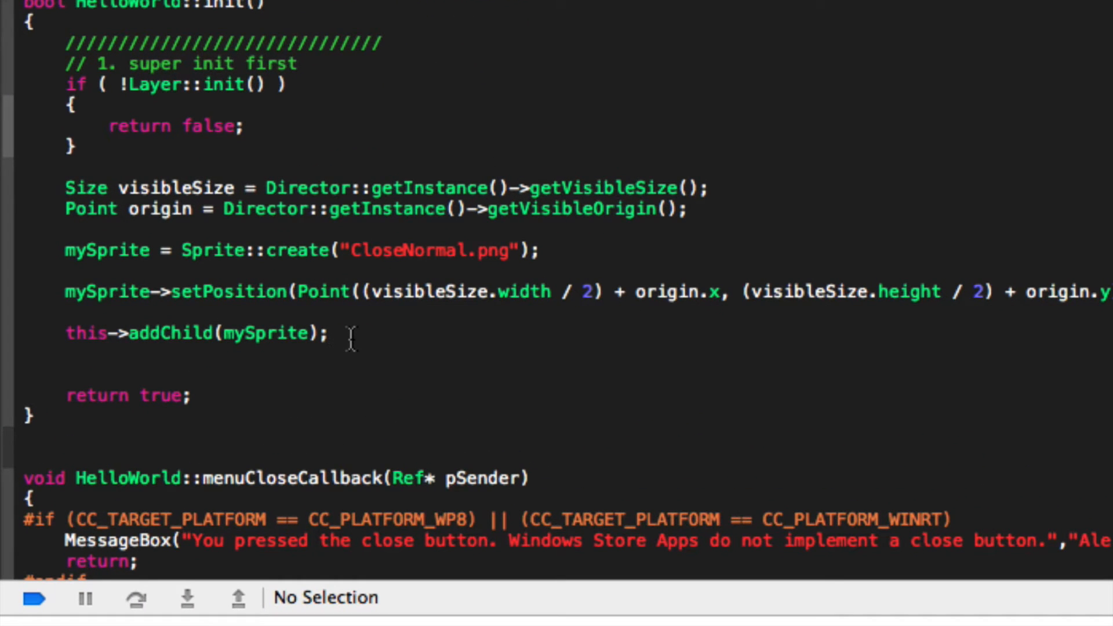
text(auto)
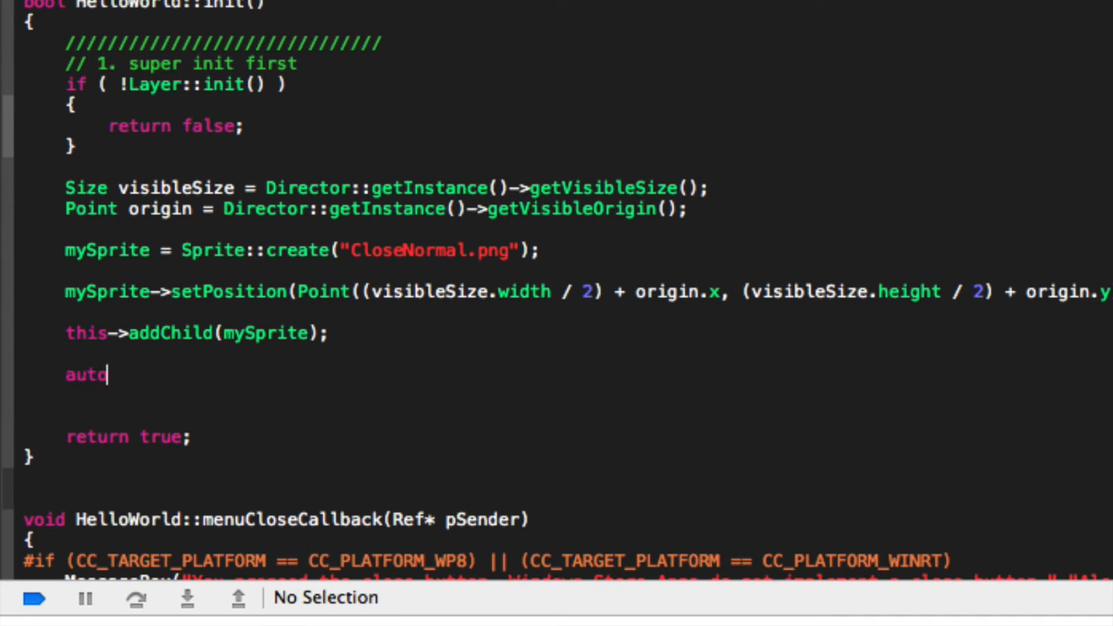
text(action = Sequence::create)
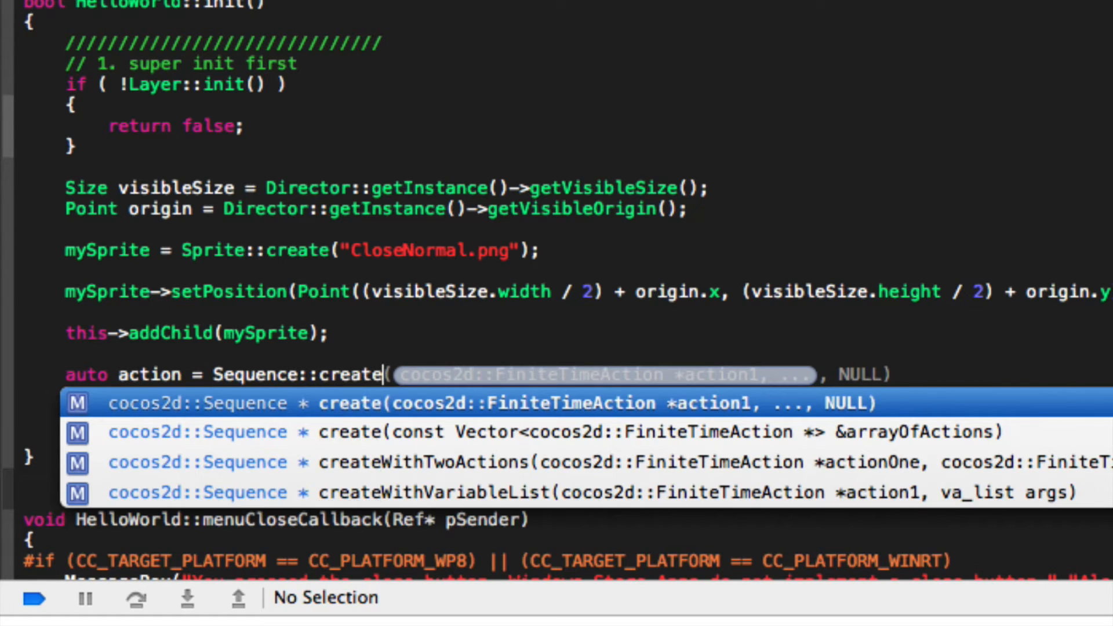
Make action a Sequence::create whose first action is RotateBy::create(2, 118)
click(475, 402)
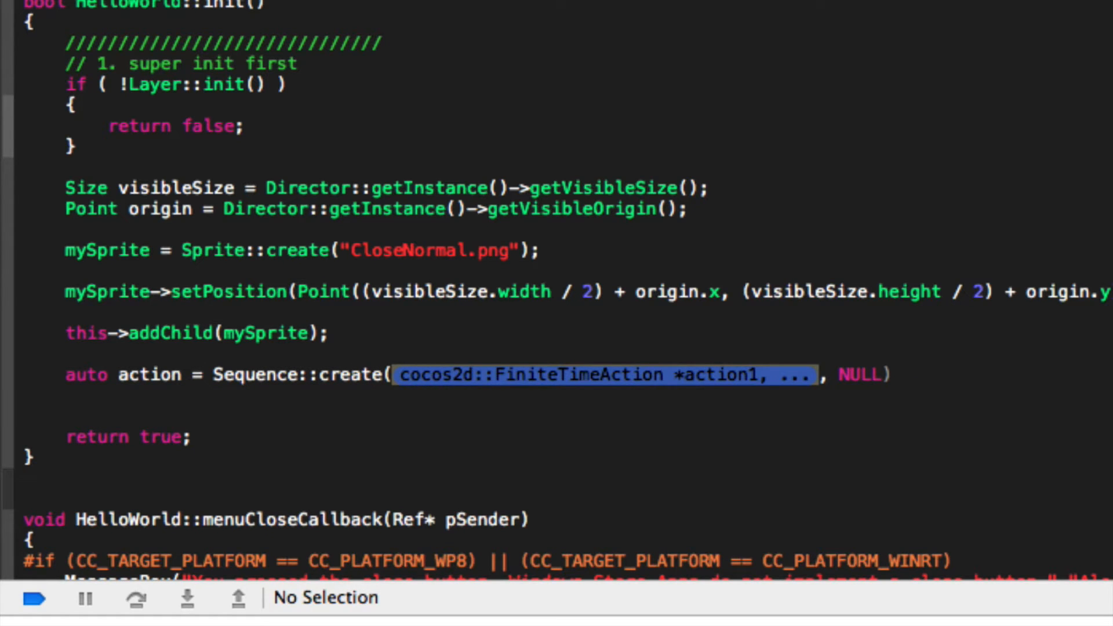
text(RotateBy::)
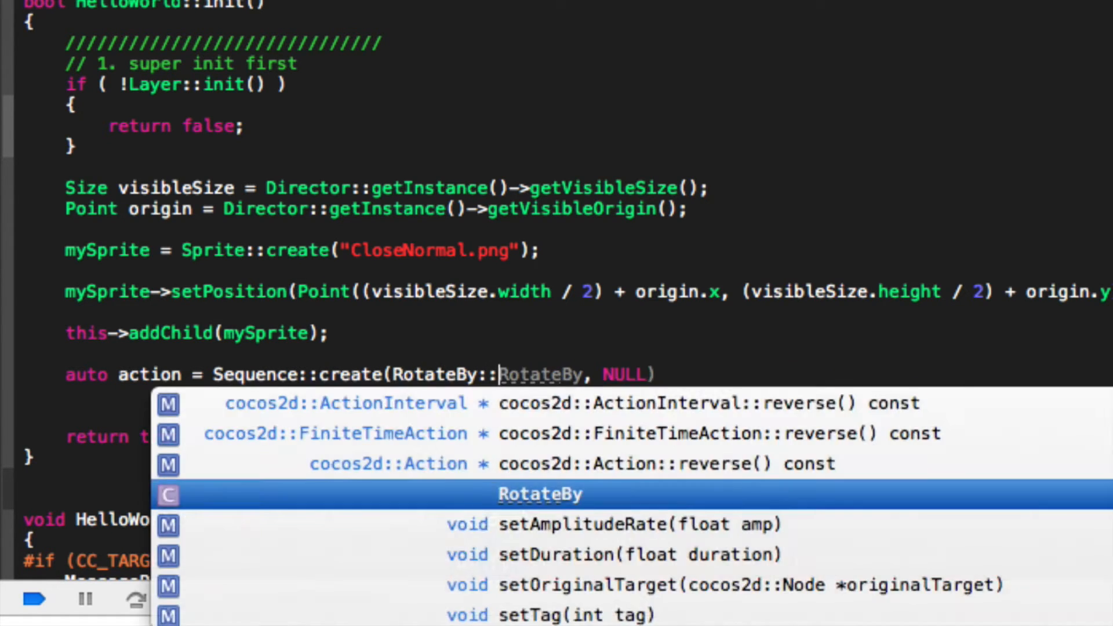
click(539, 494)
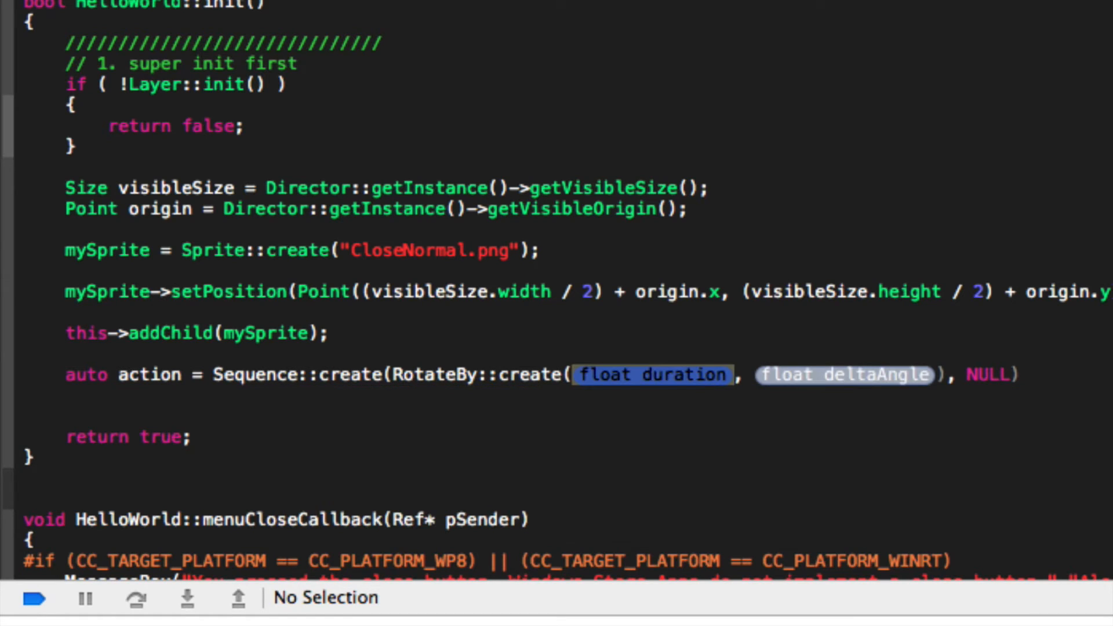
text(2)
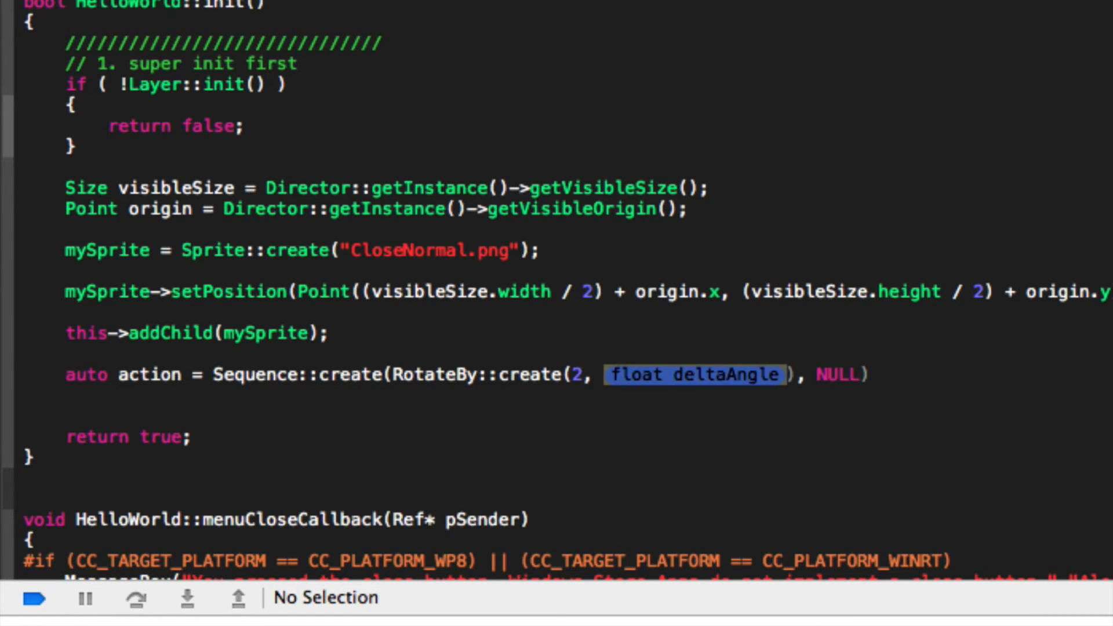
text(118)
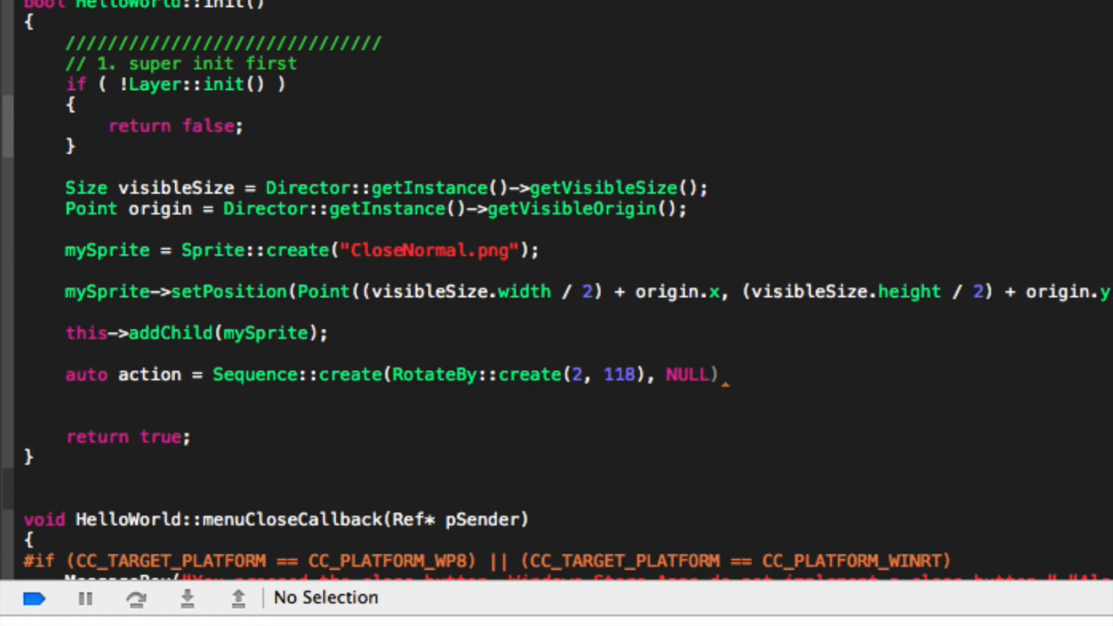
Add a second action MoveBy::create(5, Point(100, -90)) before NULL and end the line with a semicolon
click(672, 374)
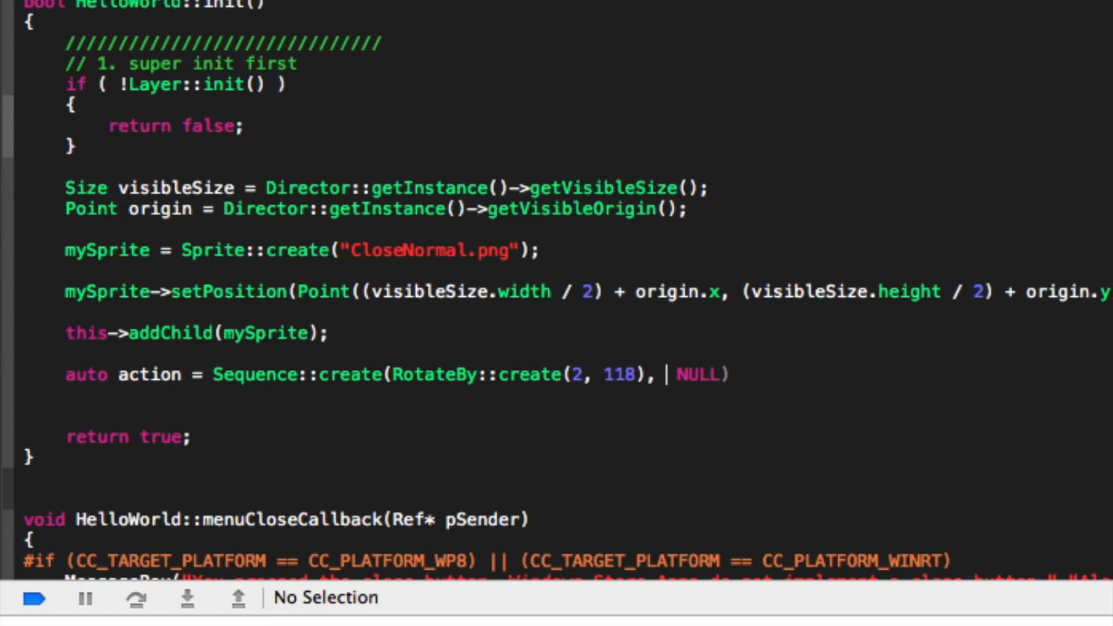
text(MoveBy)
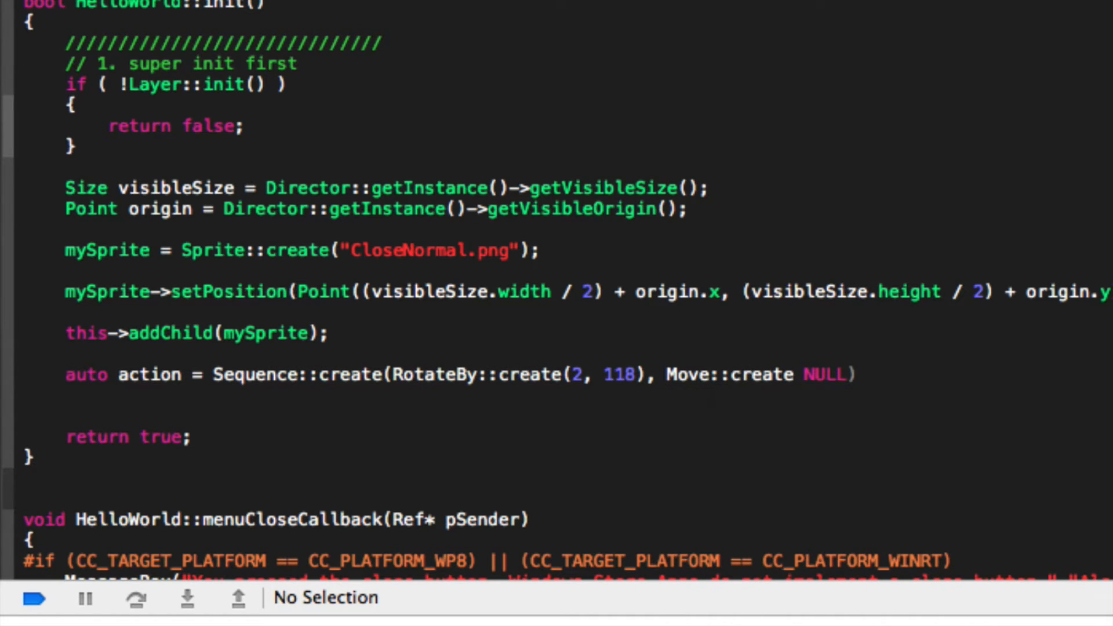
text(())
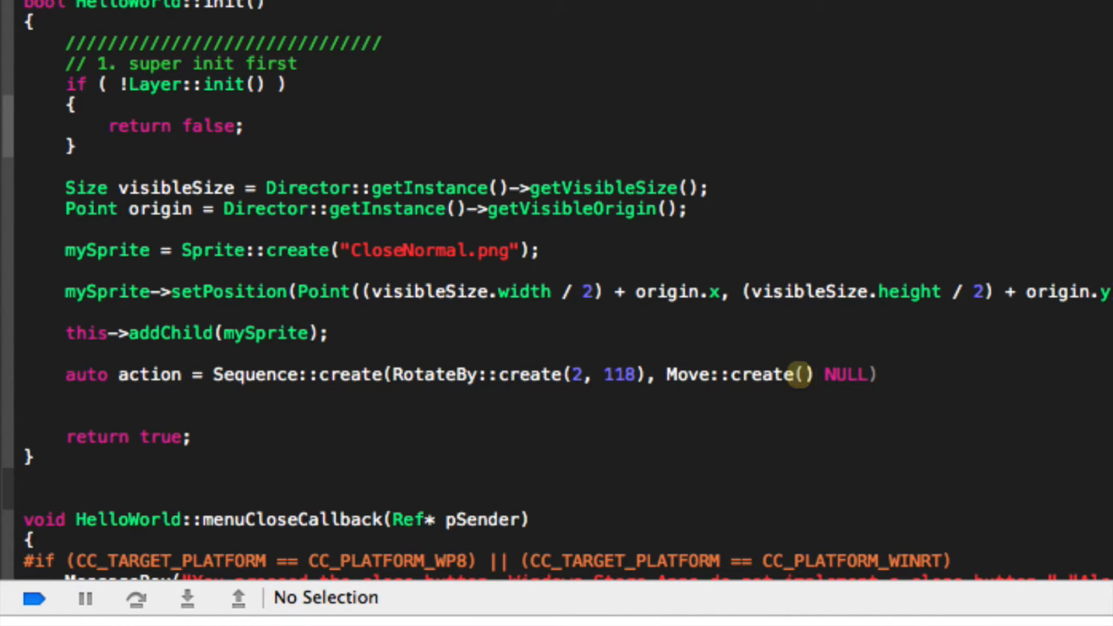
text(5, Point()
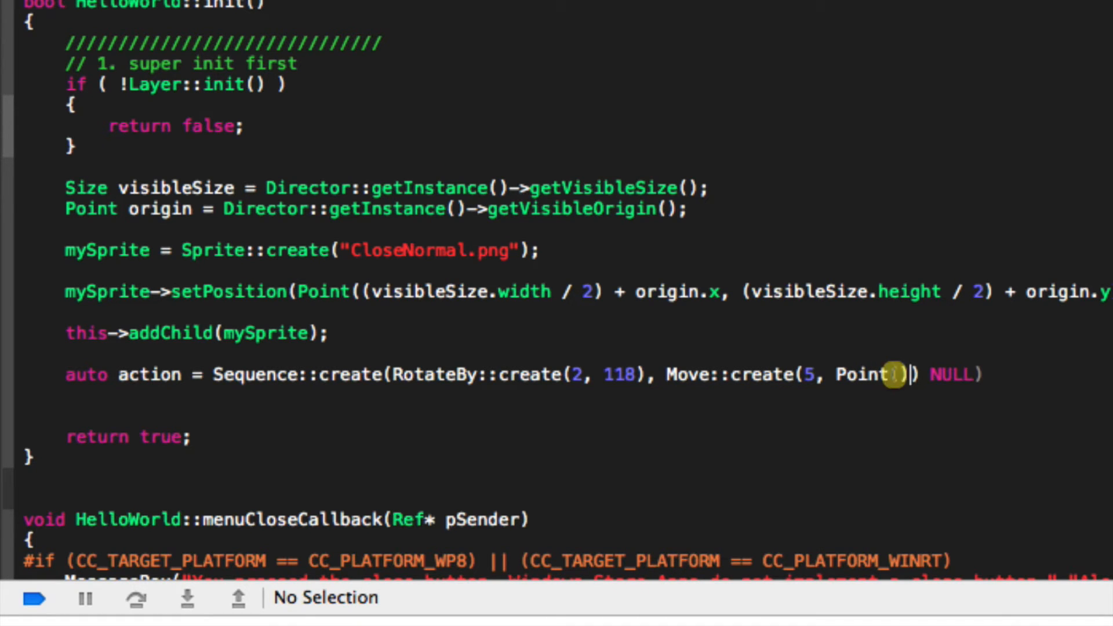
text(100)
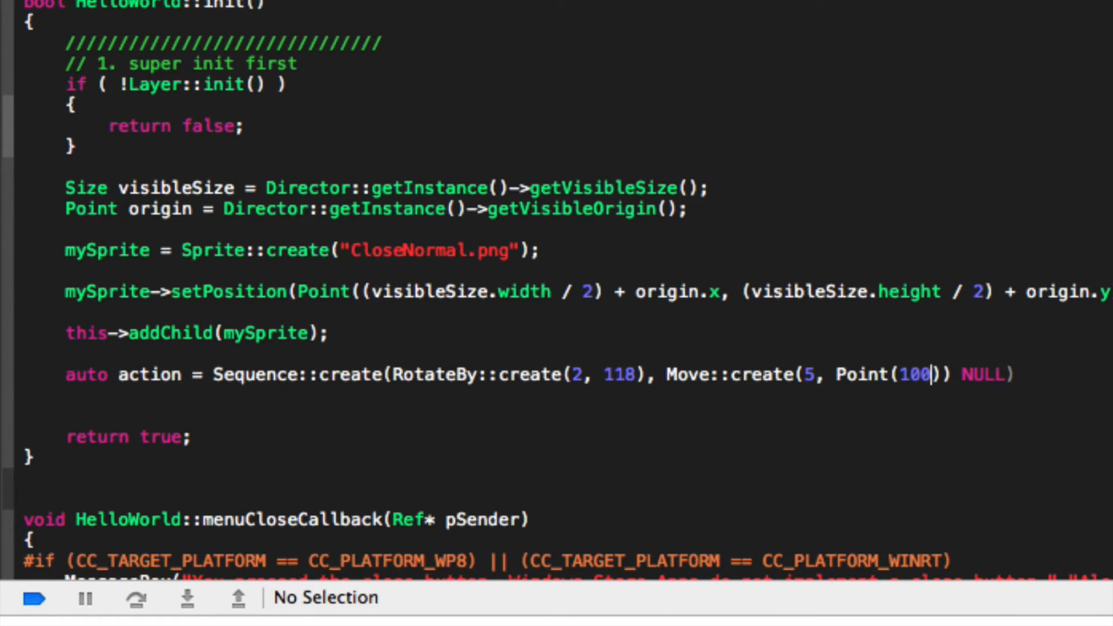
text(, -)
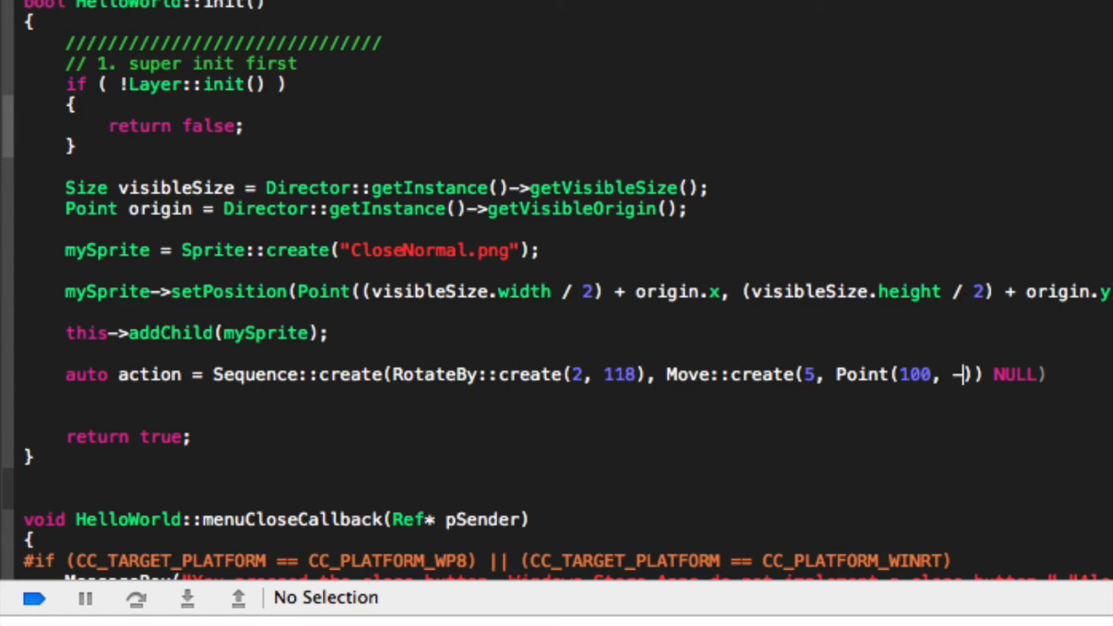
text(80)
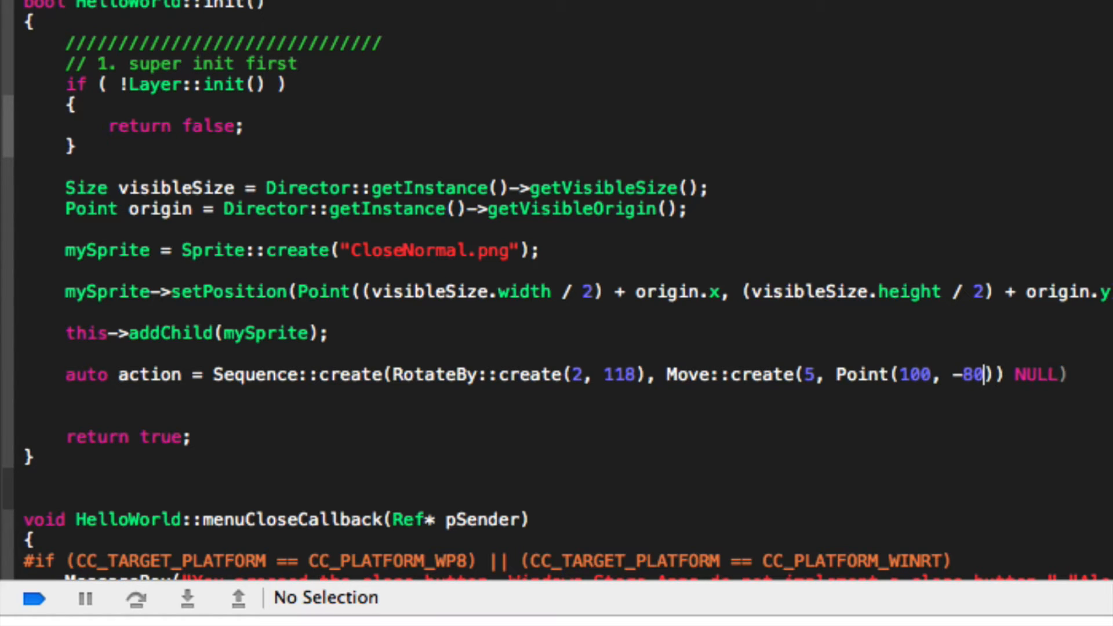
text(9)
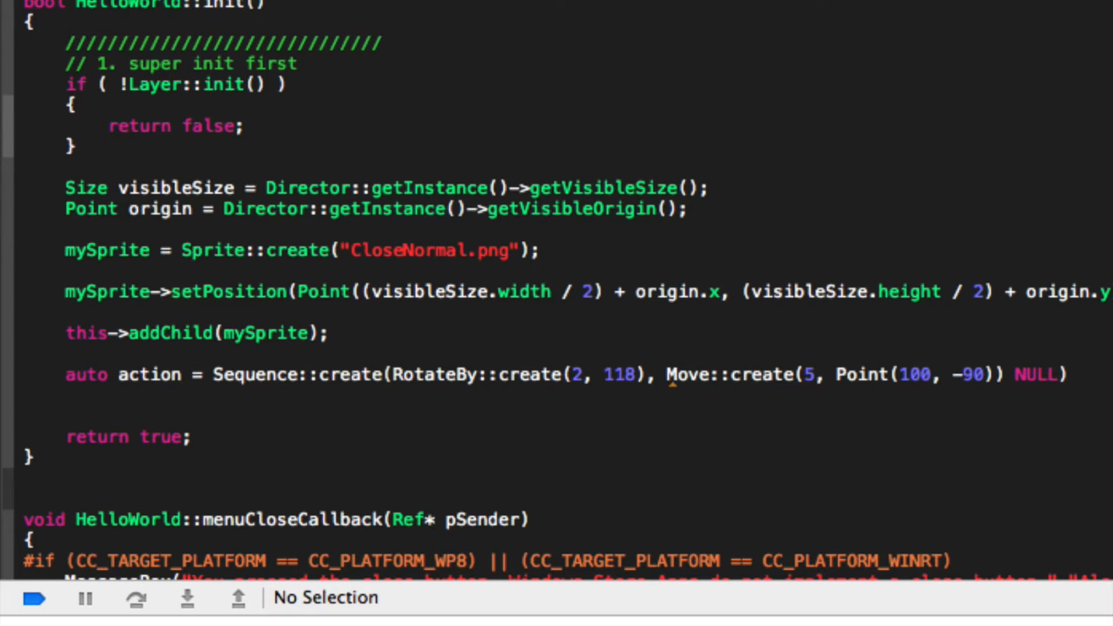
text(;)
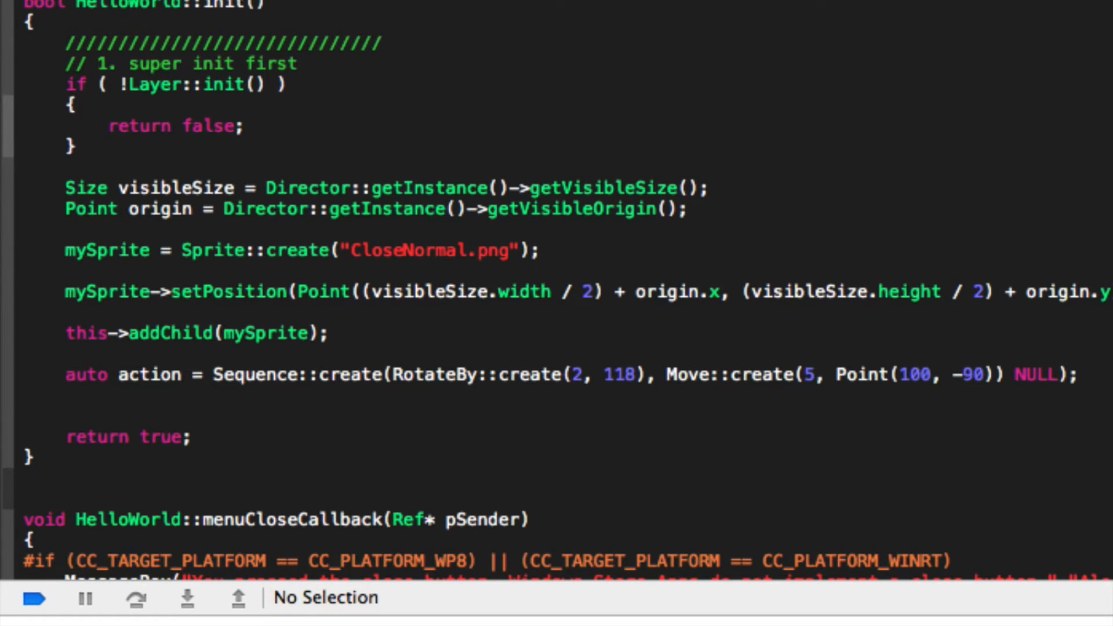
Add mySprite->runAction(action); on the line below the action declaration
click(1066, 374)
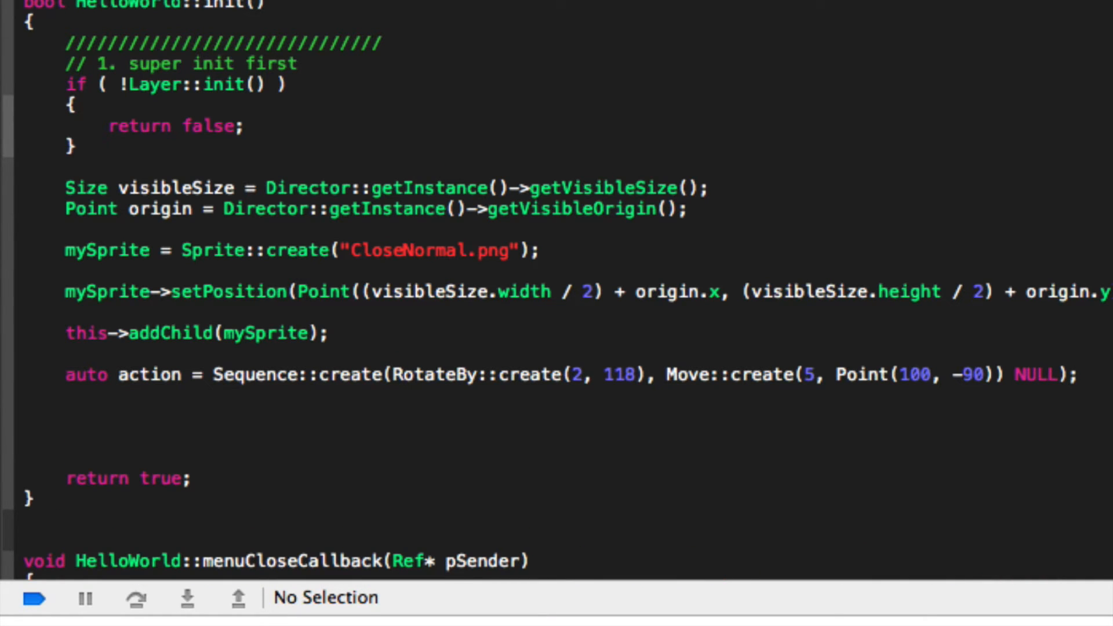
text(mySprite->runAction()
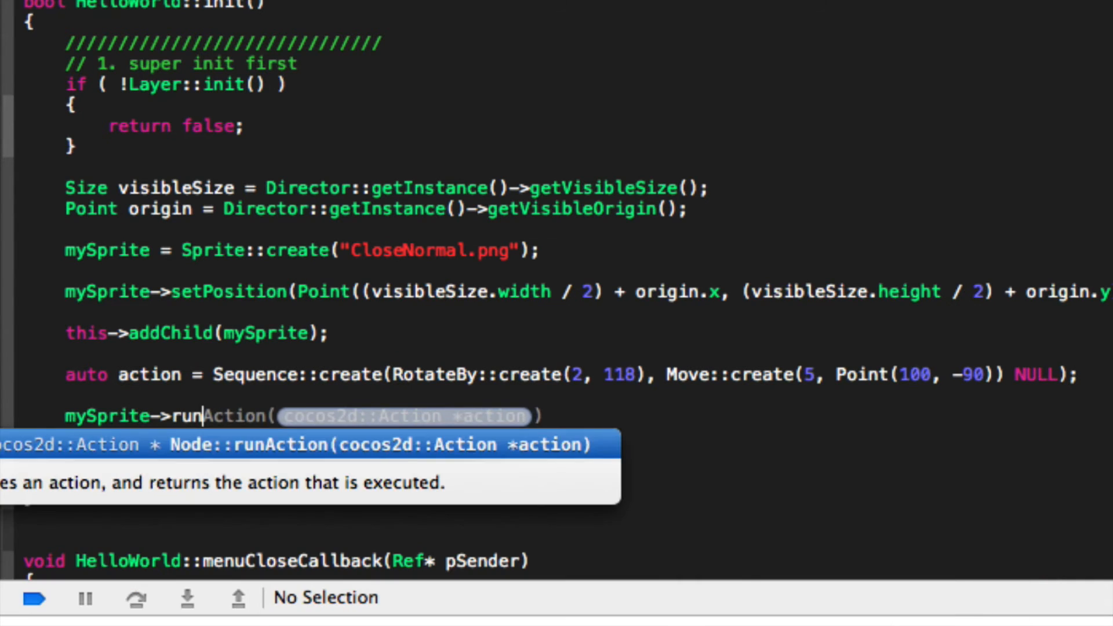
text(action)
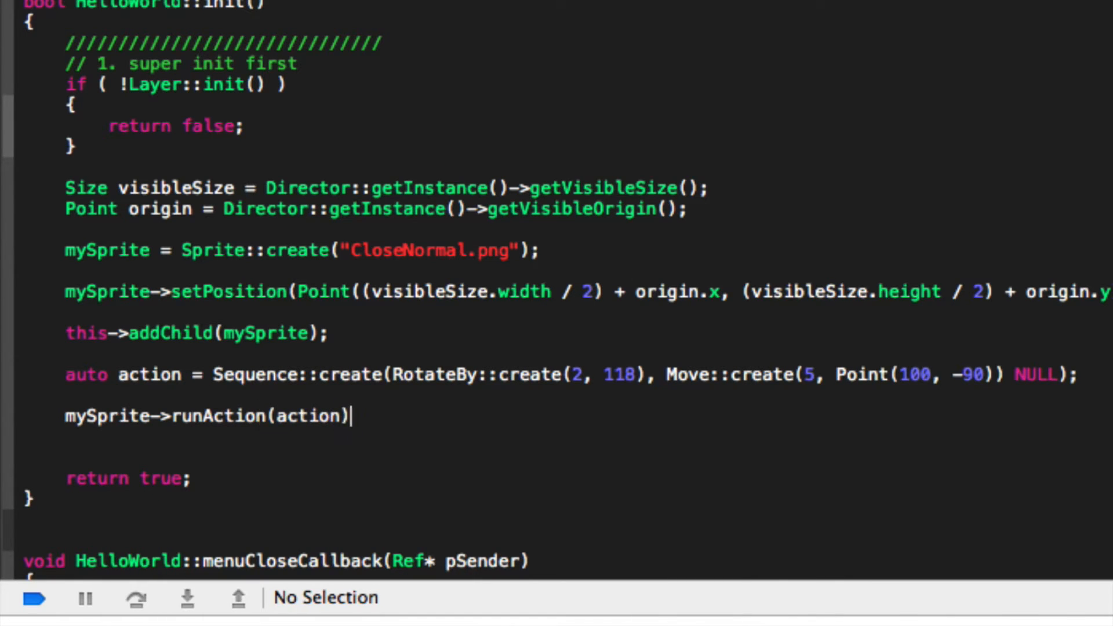
text(;)
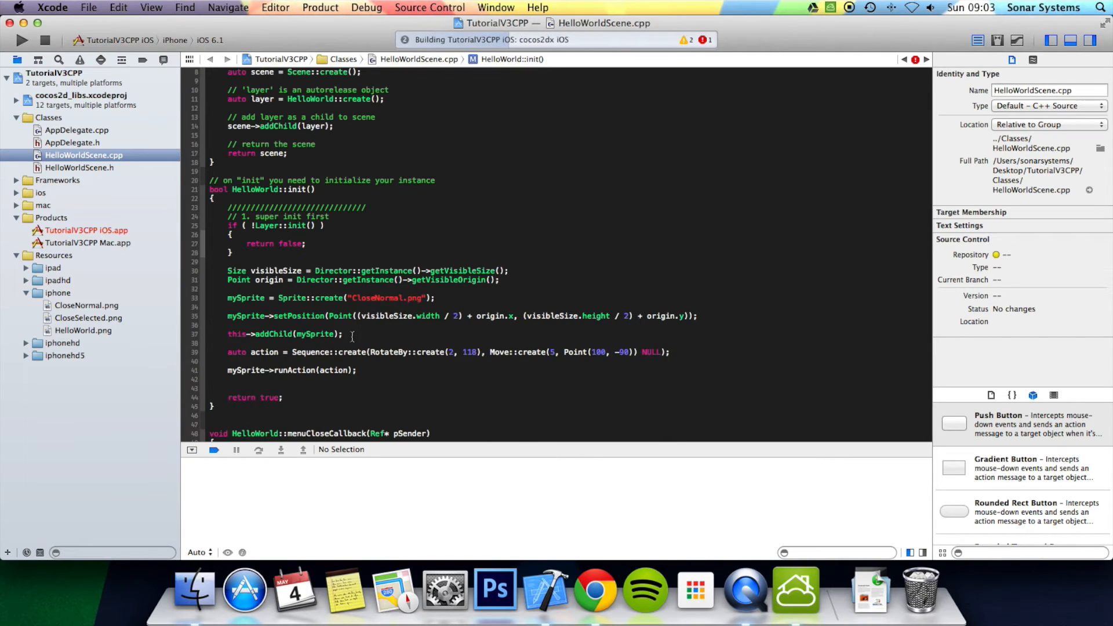
Run, fix the failed build by changing Move to MoveBy with a comma before NULL, and run again
click(20, 39)
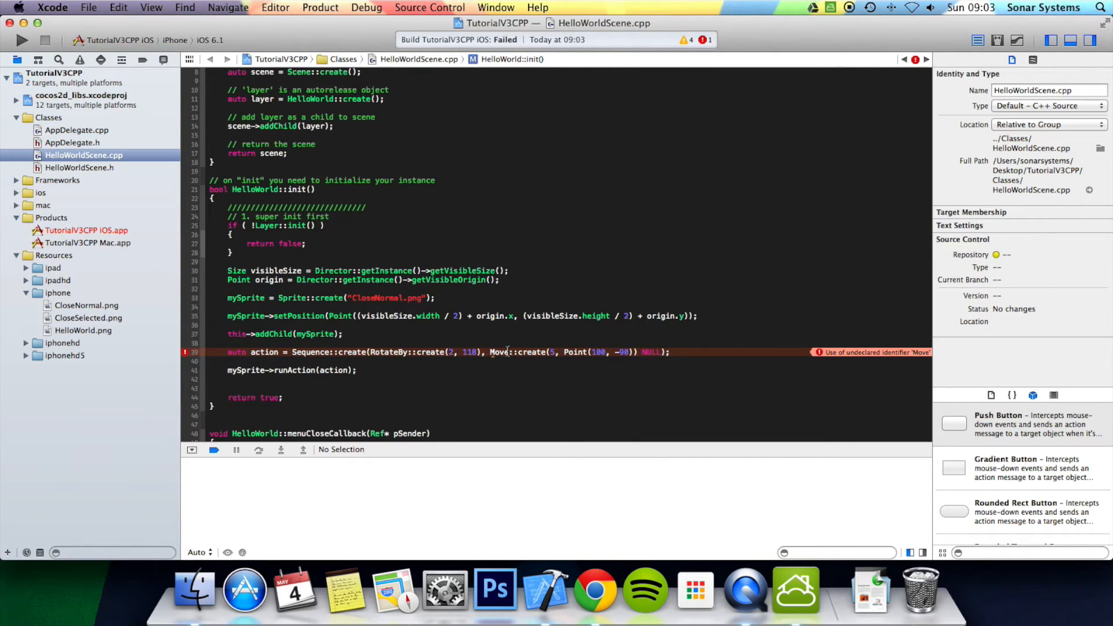
text(By)
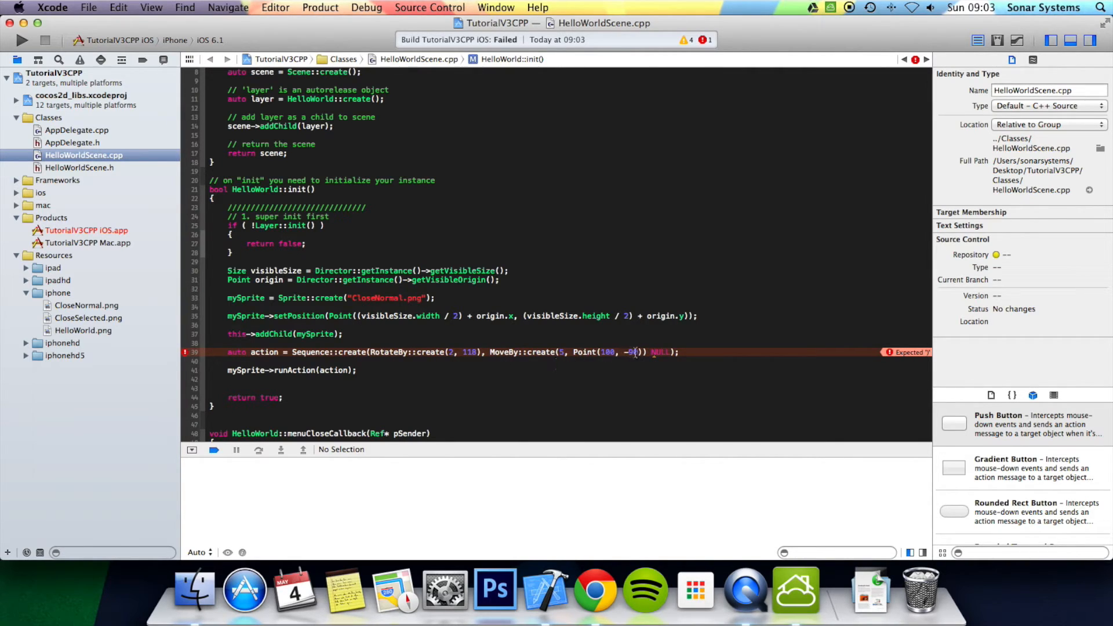
text(0)
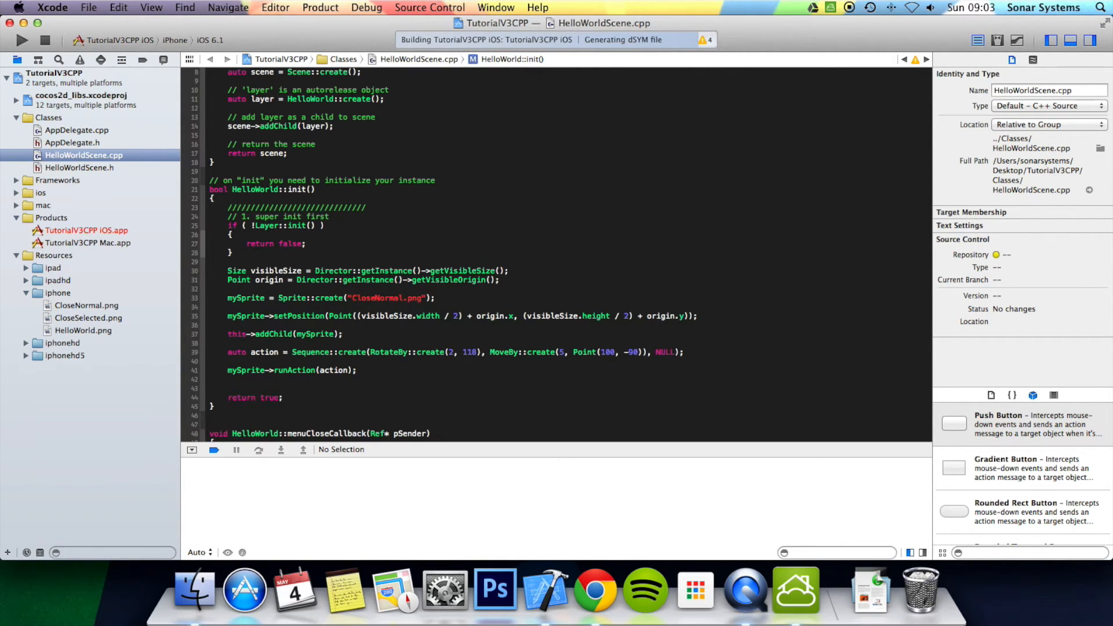
click(21, 39)
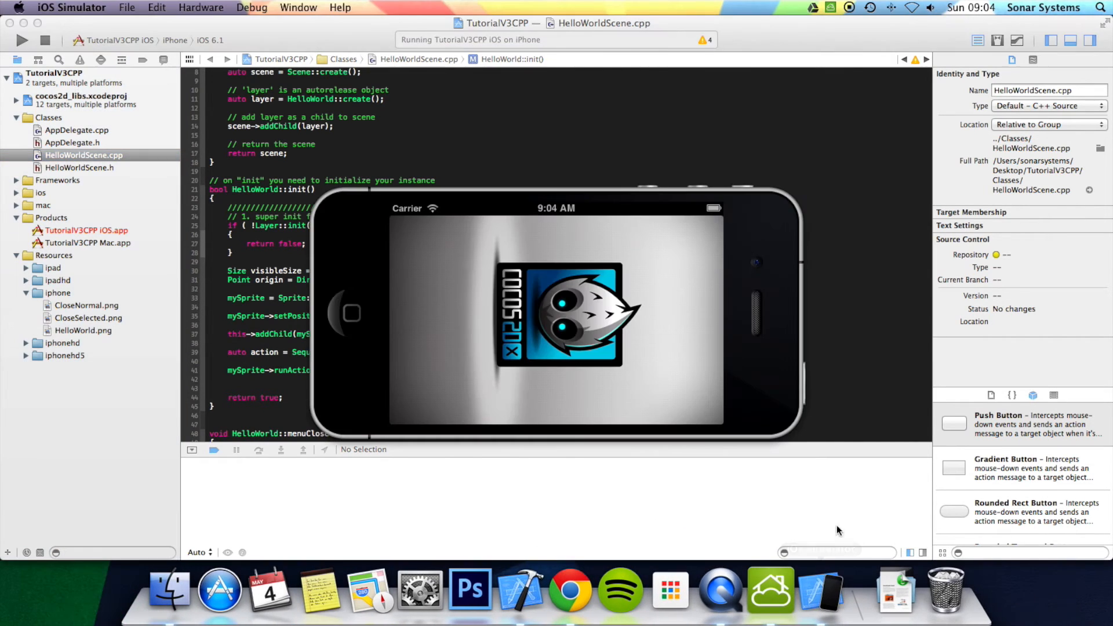
mouse_move(786, 520)
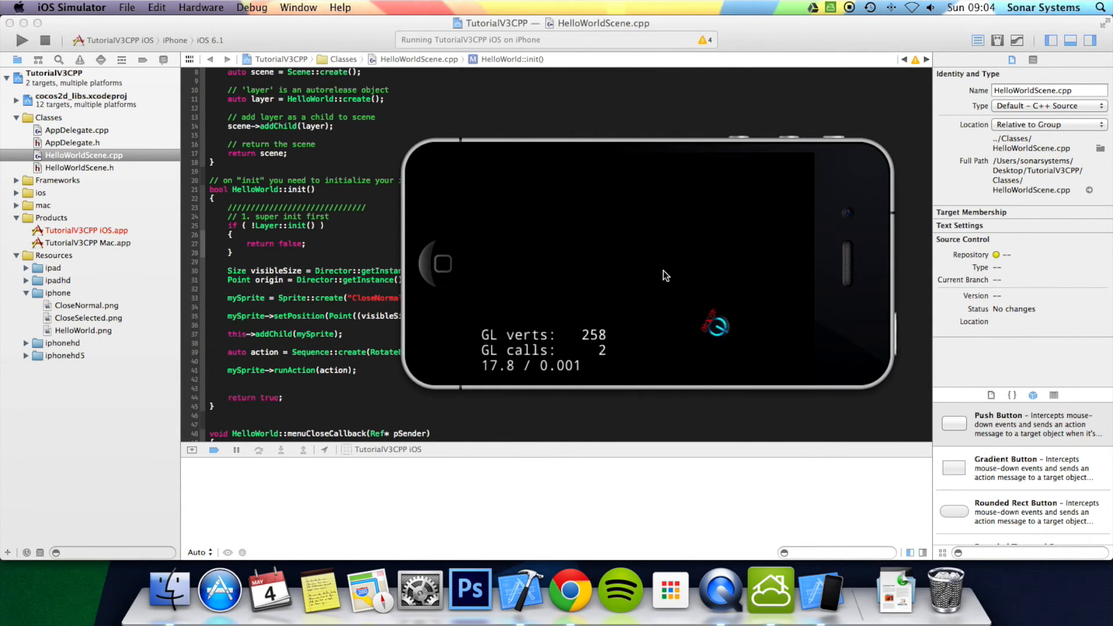
mouse_move(725, 336)
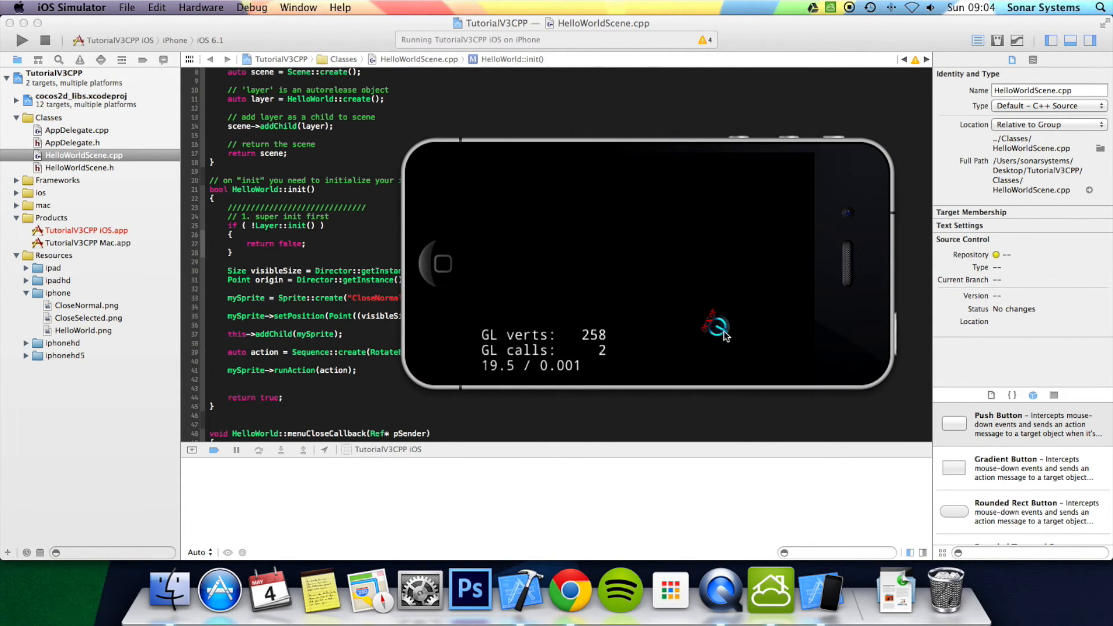
mouse_move(717, 328)
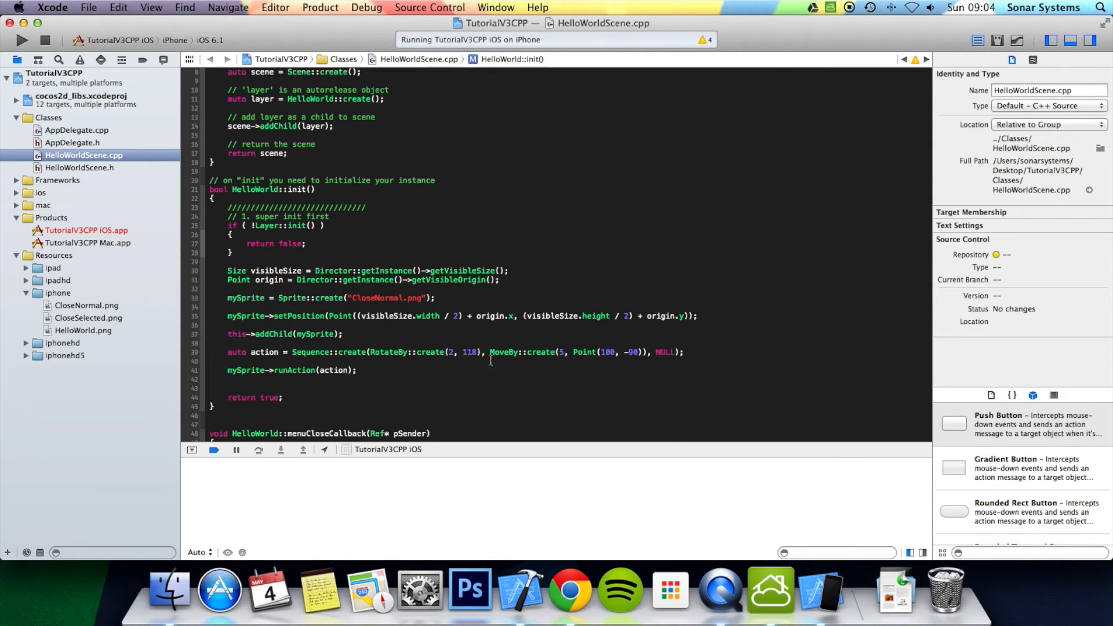
Declare auto rotateAction = RotateBy::create(2, 118); above the action line
double_click(433, 352)
text(a)
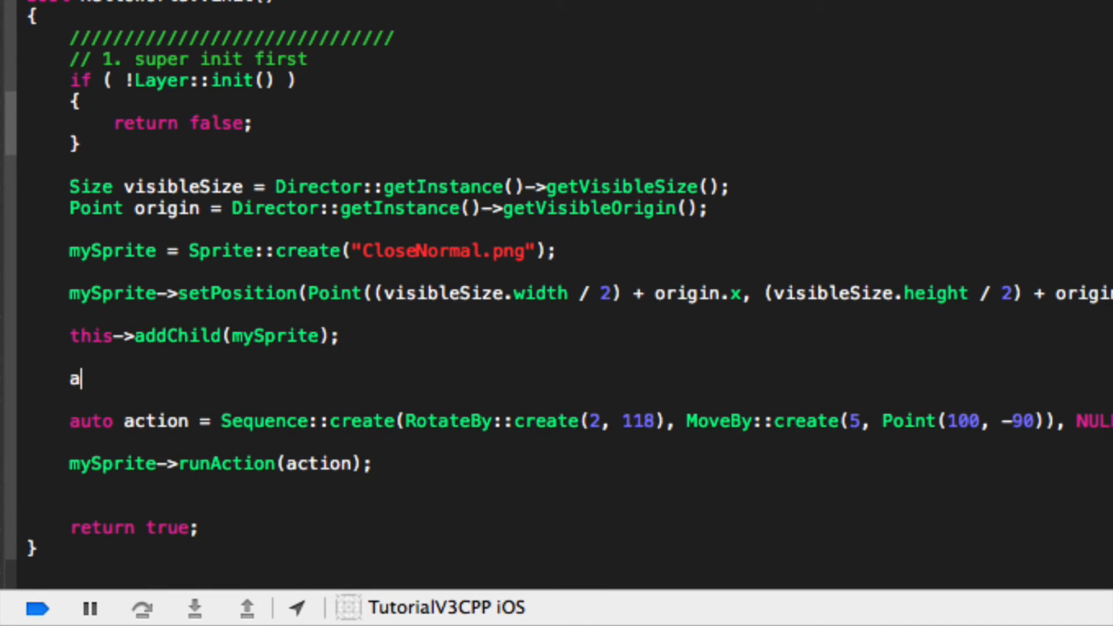
text(uto)
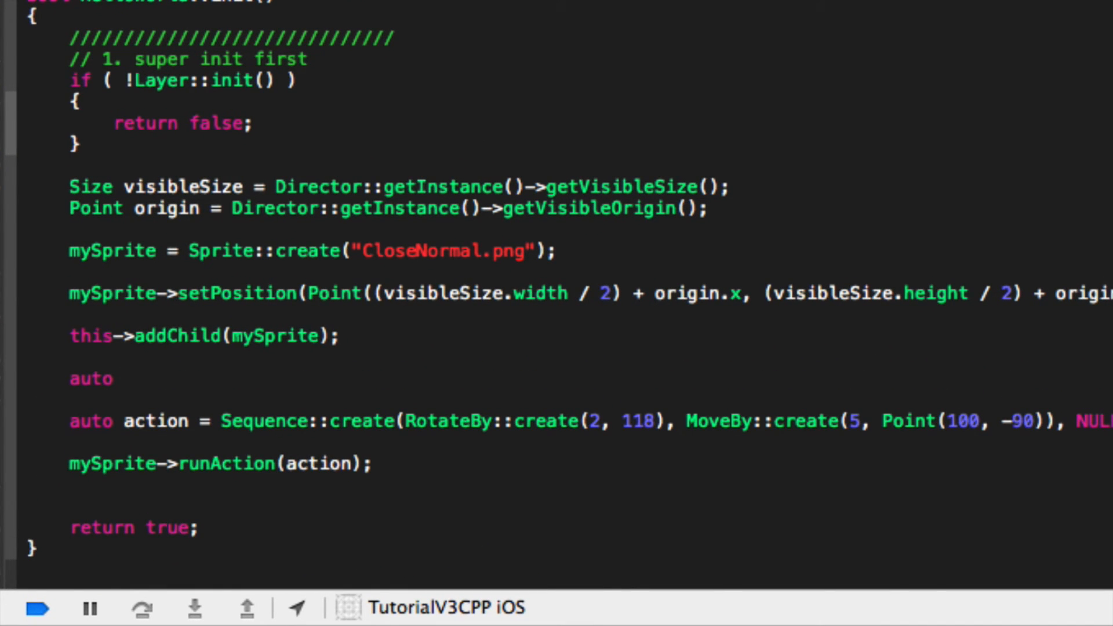
text(rotateAction =)
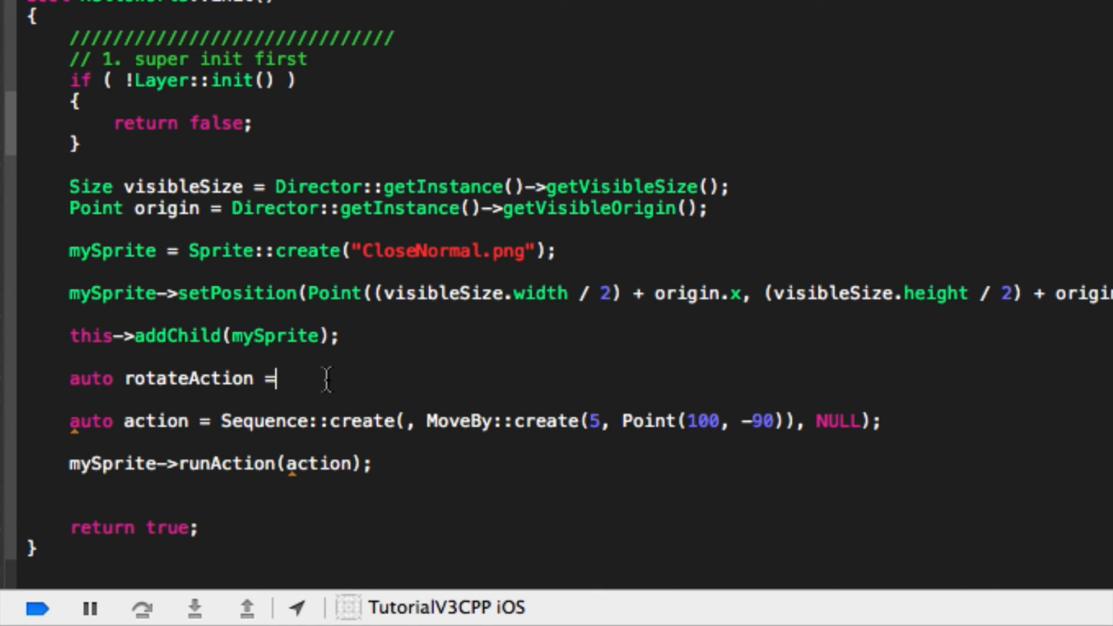
text(RotateBy::create(2, 118);)
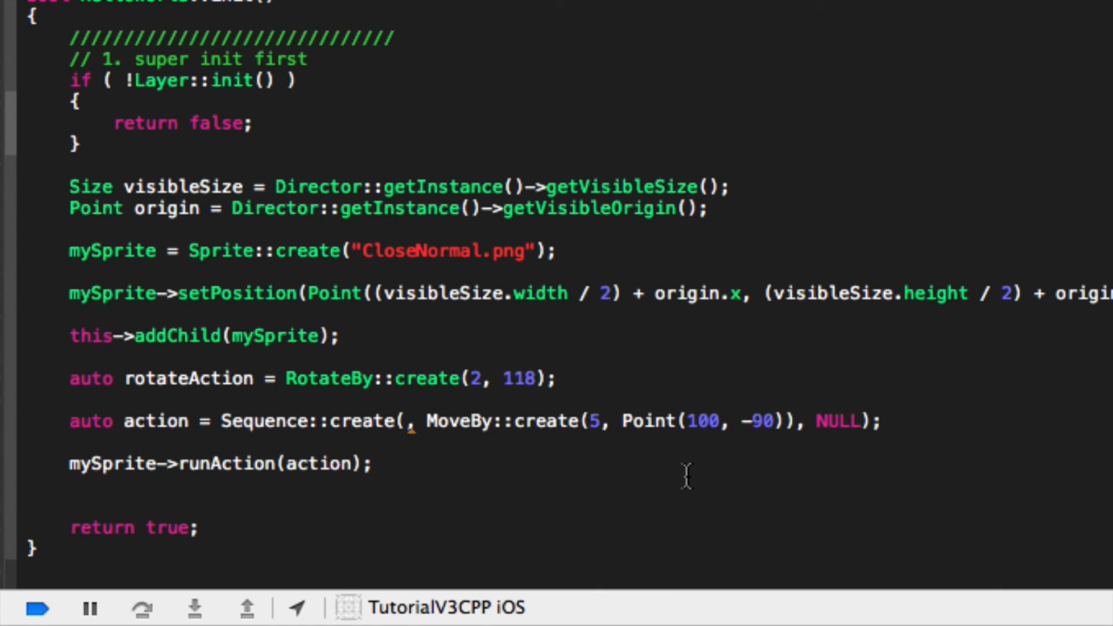
Use rotateAction as the first argument of Sequence::create
click(513, 419)
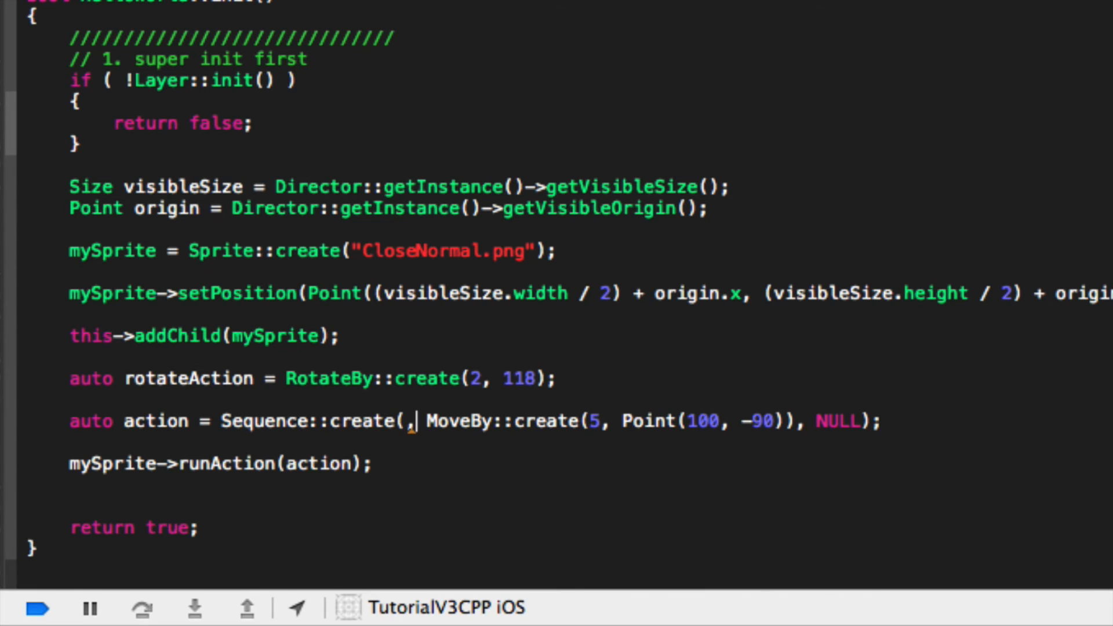
text(rotateAction)
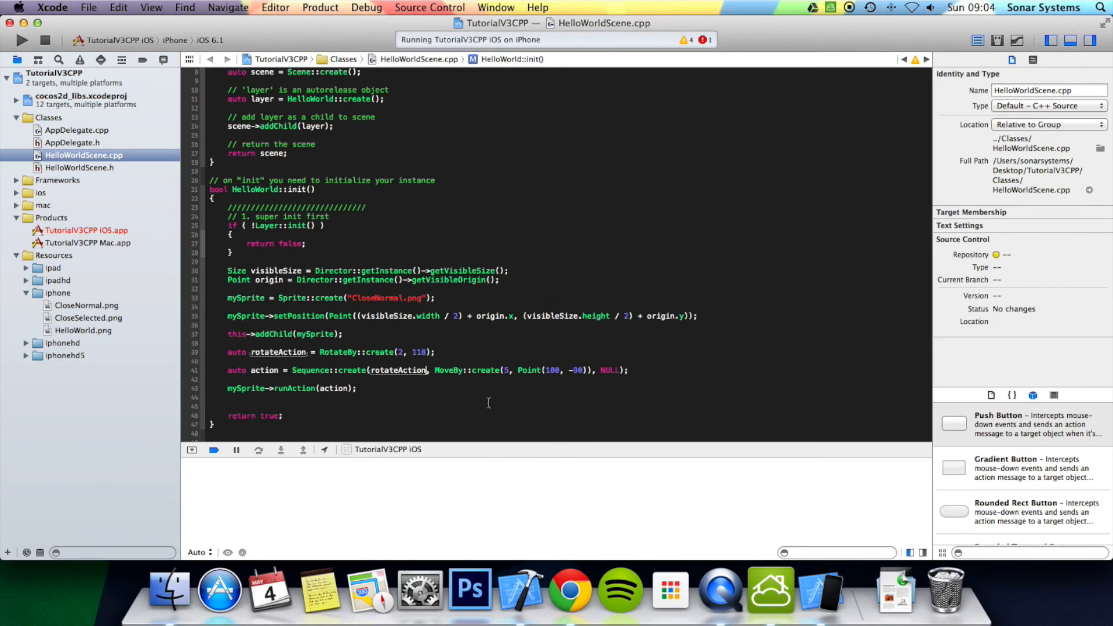
Run the rebuilt app in iOS Simulator to watch the sprite rotate then move
click(21, 40)
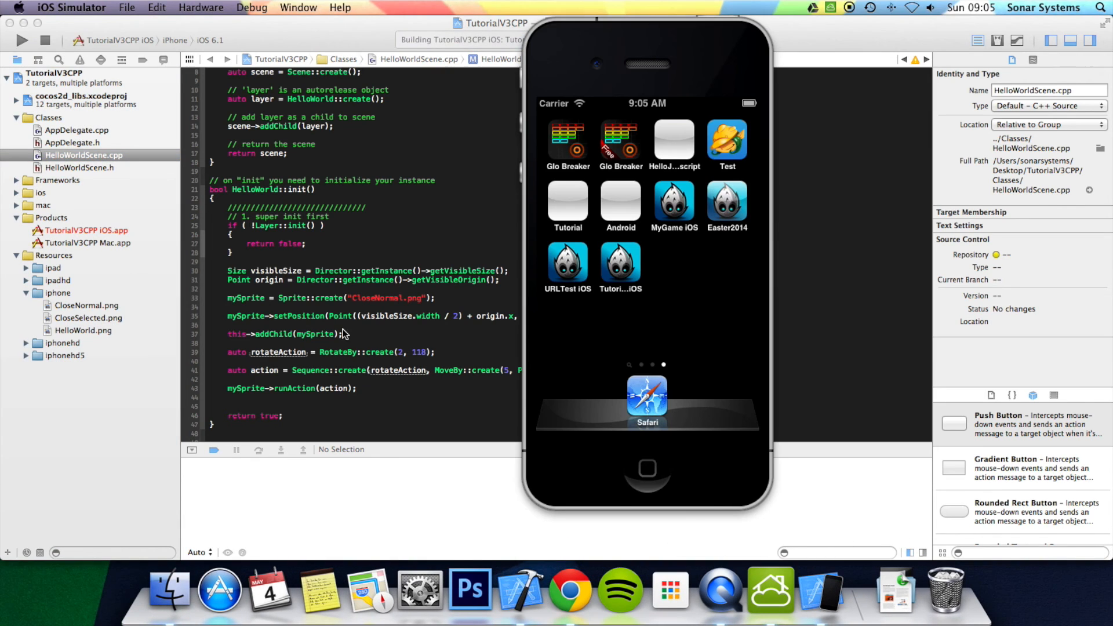
click(21, 40)
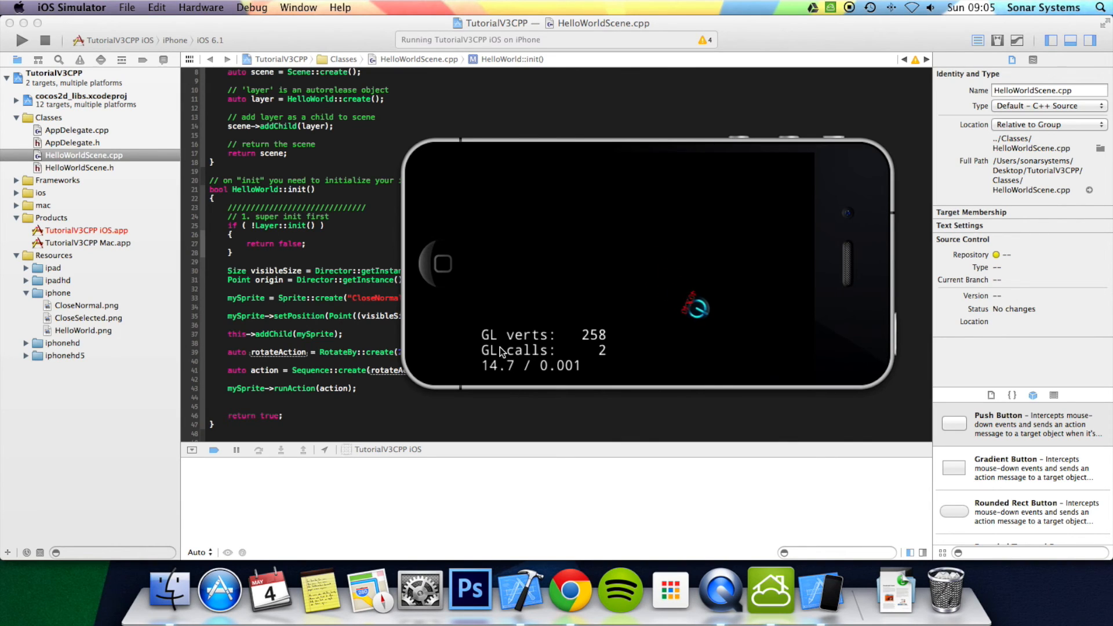
mouse_move(340, 325)
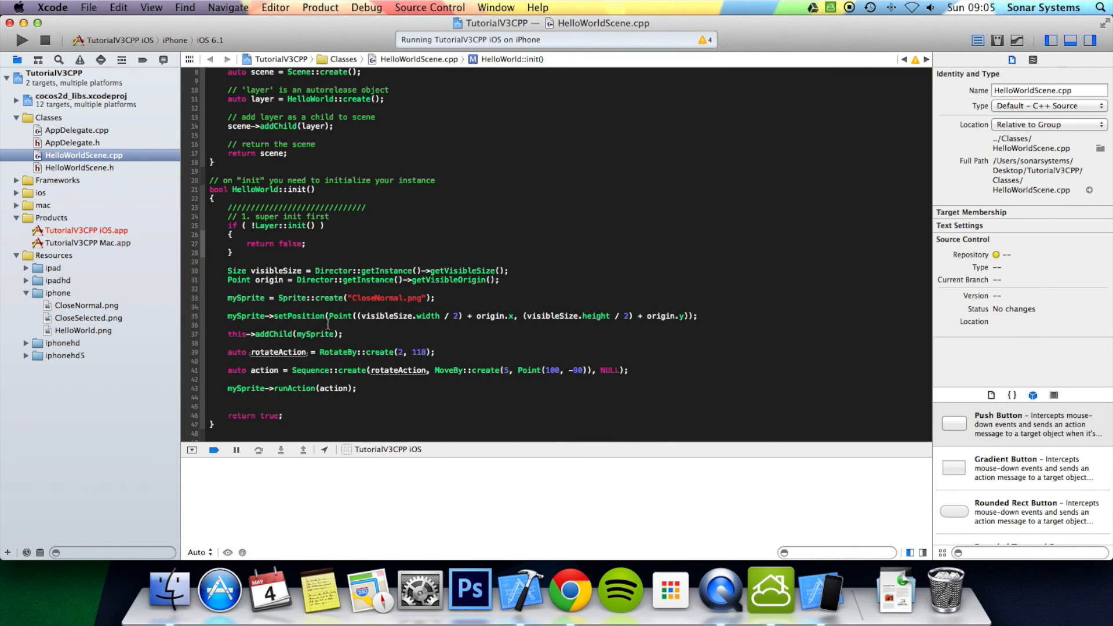
click(428, 370)
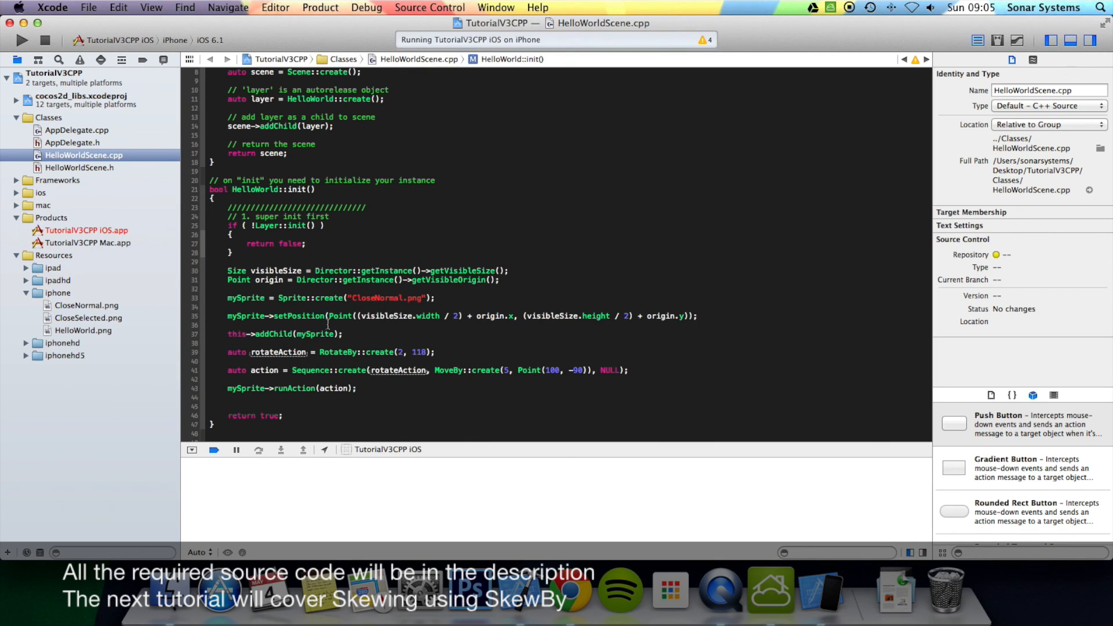
click(429, 370)
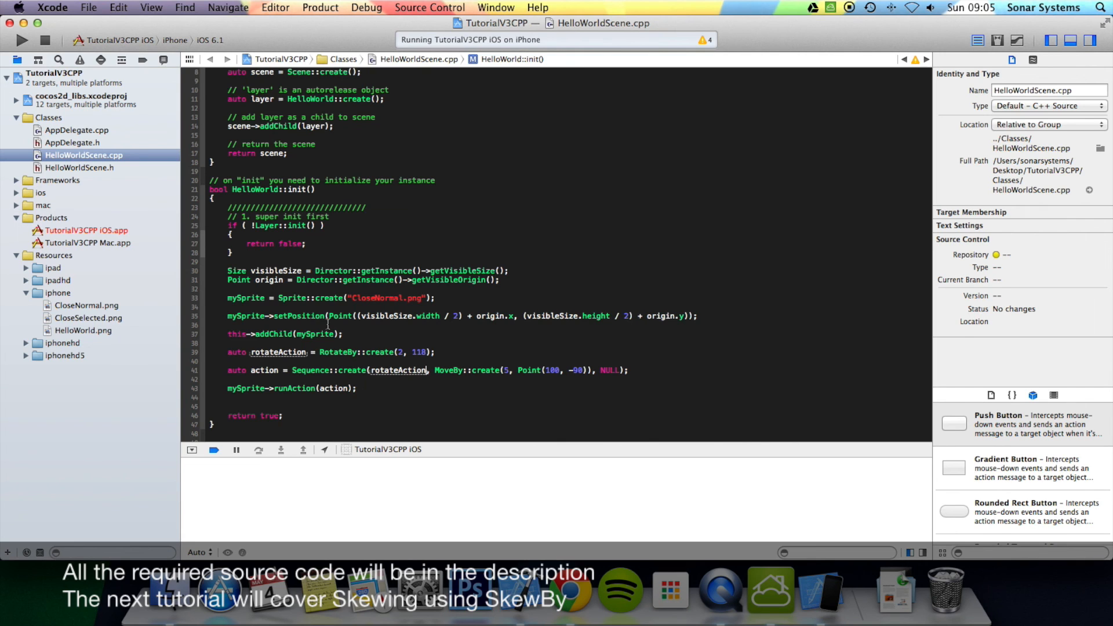